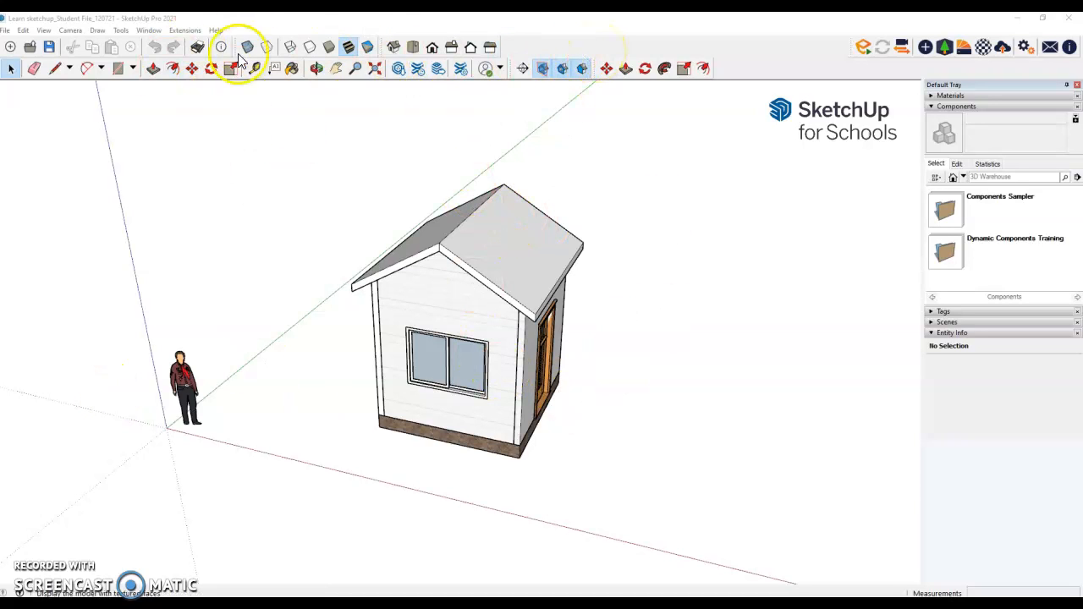
Enable the Getting Started, Section, Standard, Styles and Views toolbars and close the toolbar list
left_click(43, 31)
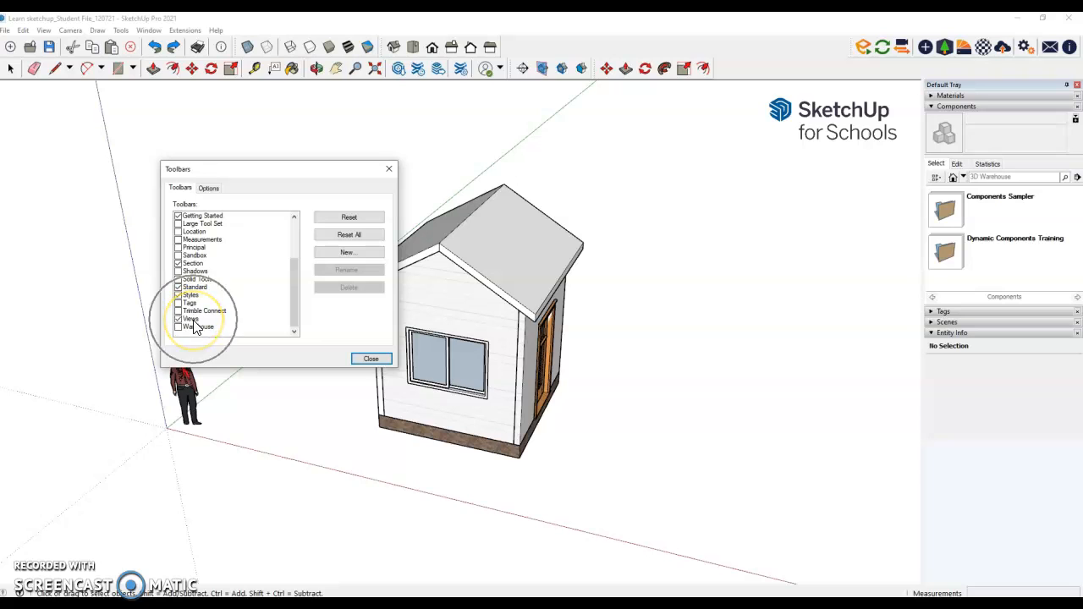
mouse_move(386, 359)
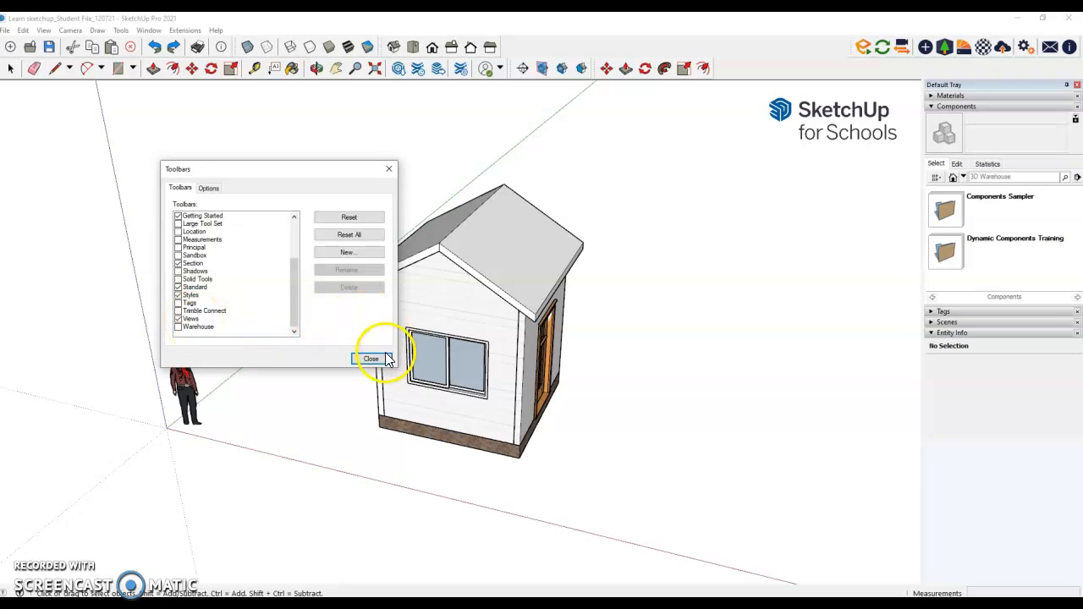
left_click(371, 359)
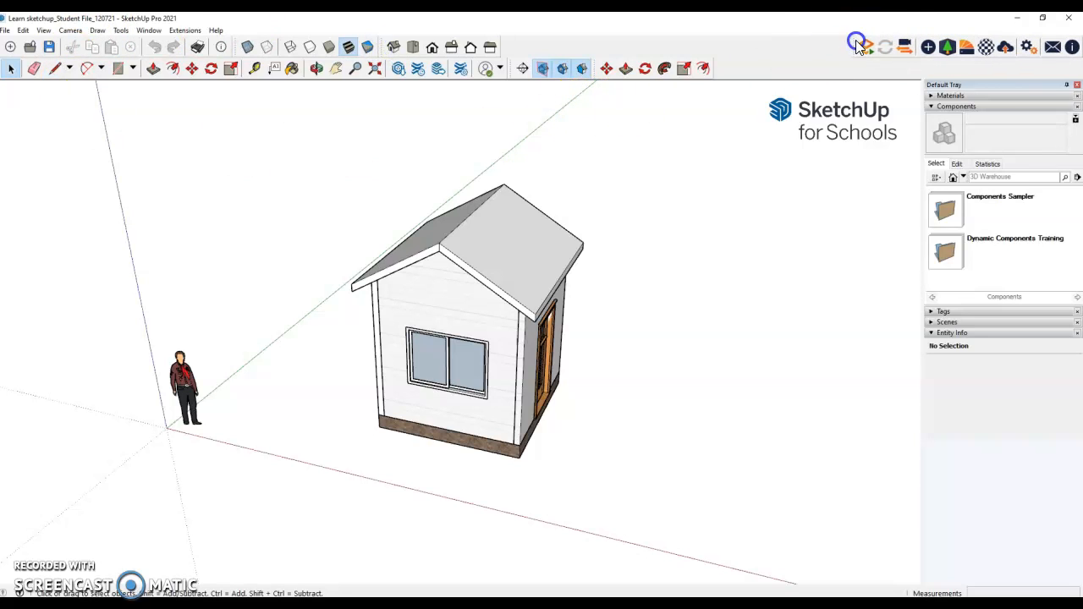
mouse_move(355, 112)
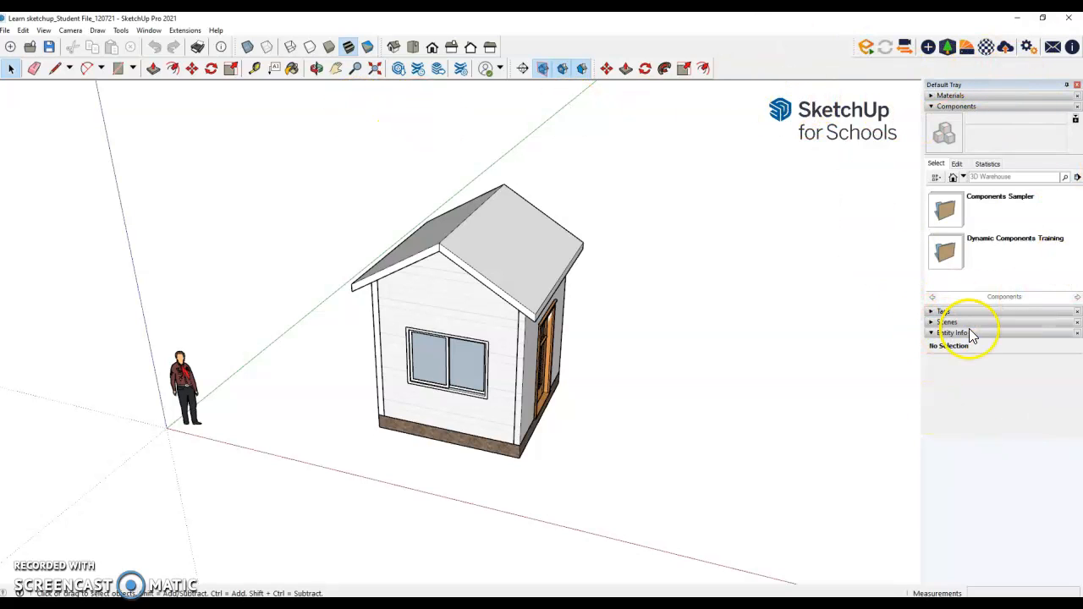
Check that Entity Info, Materials, Components, Tags and Scenes are ticked in the default tray list
left_click(149, 31)
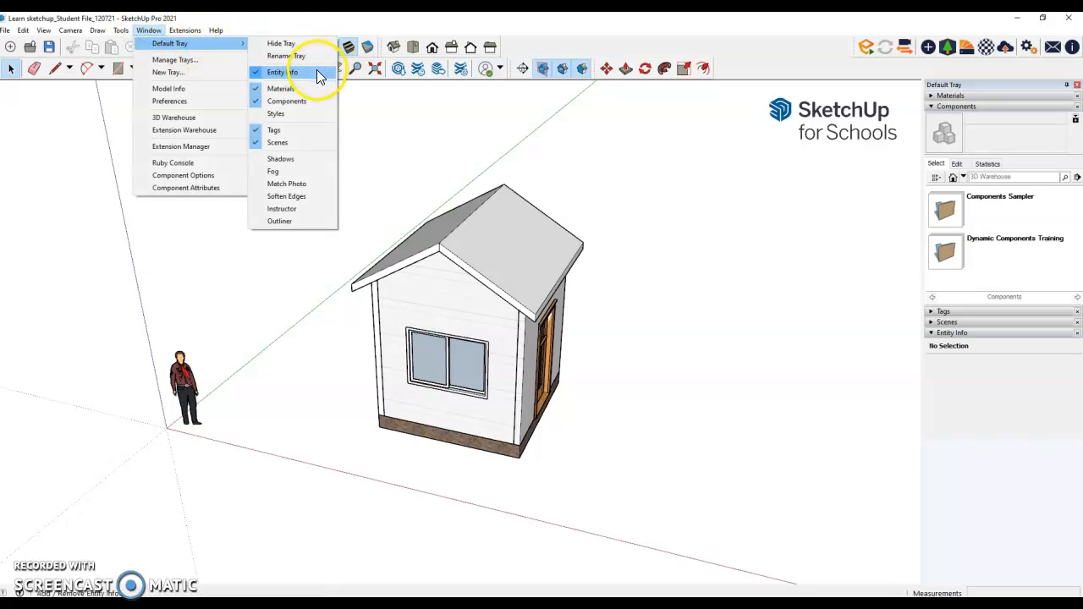
mouse_move(300, 142)
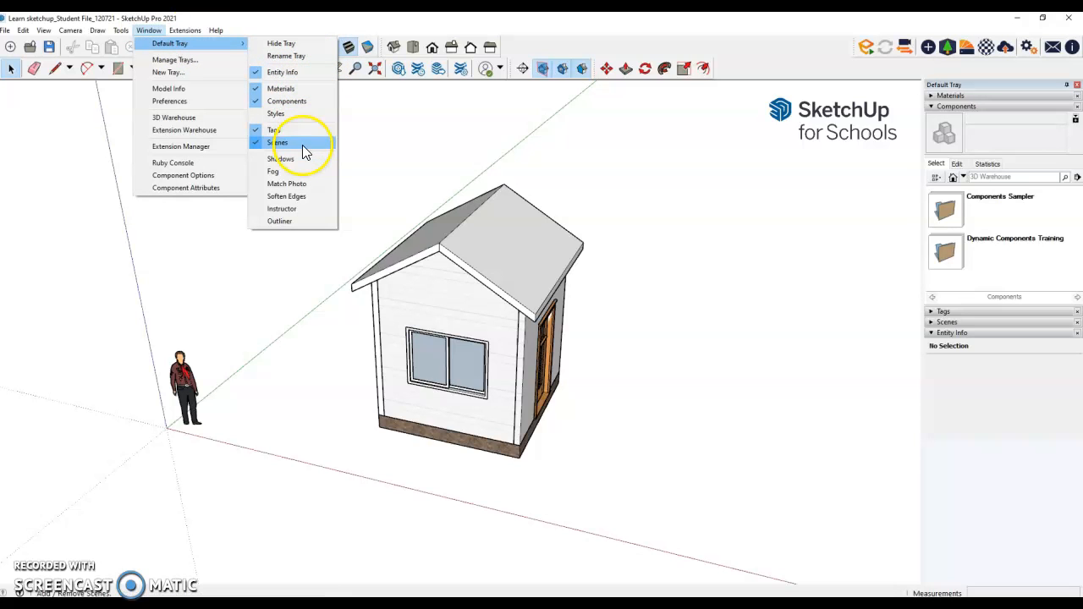
left_click(276, 114)
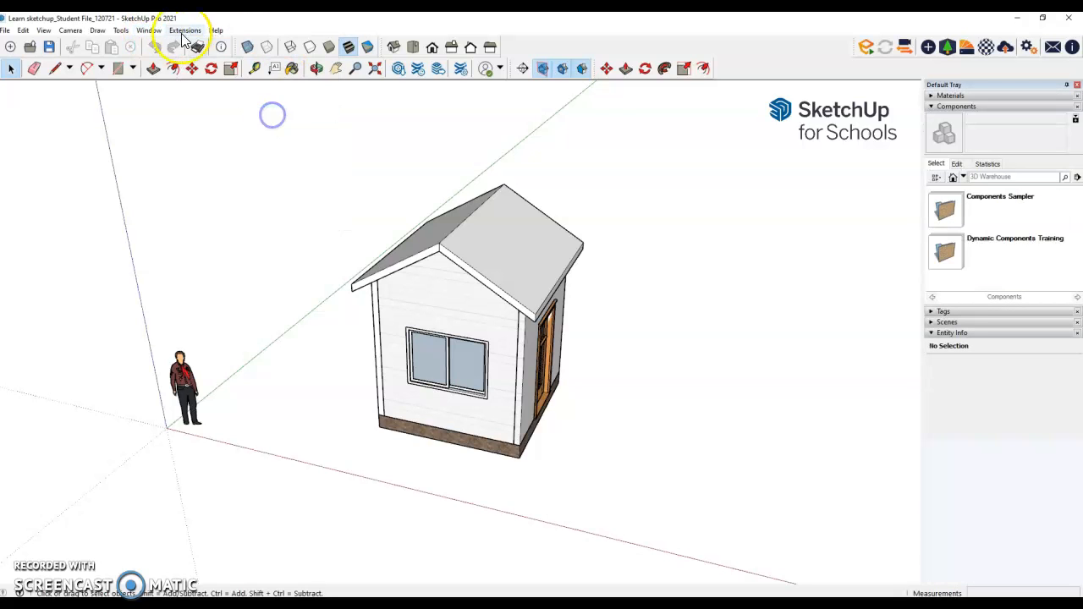
left_click(148, 31)
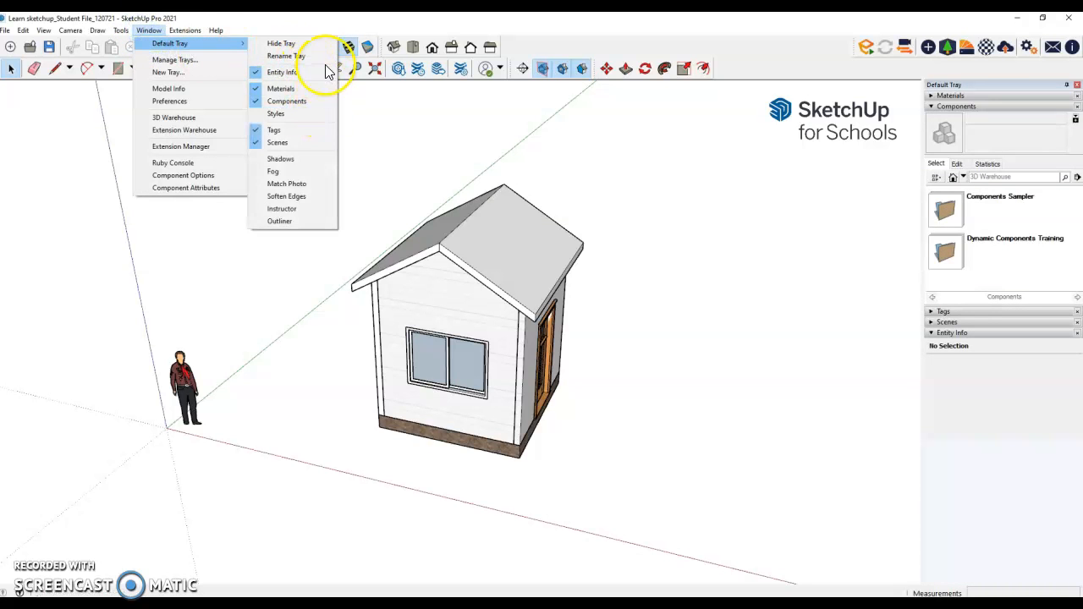